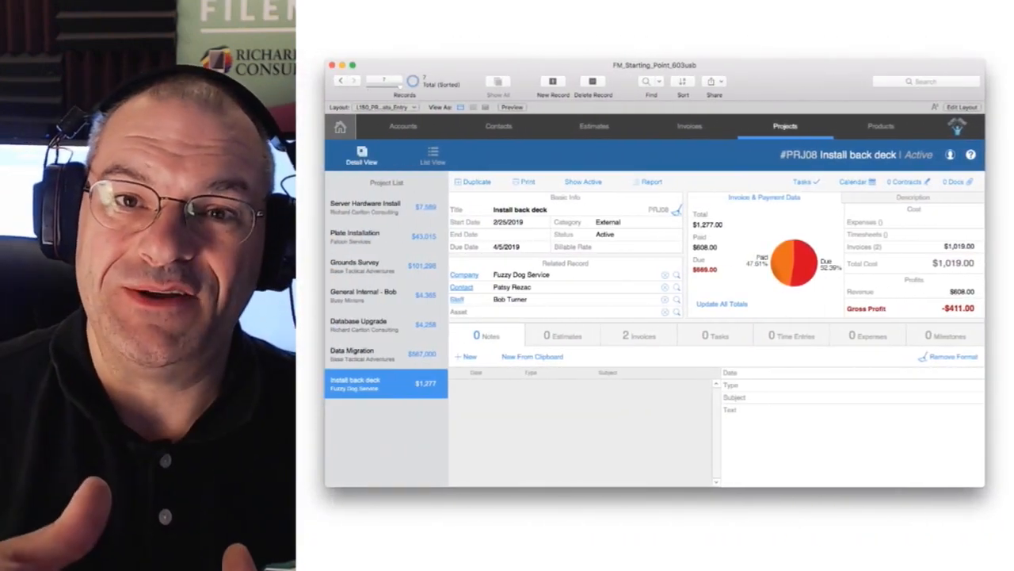
pyautogui.click(904, 181)
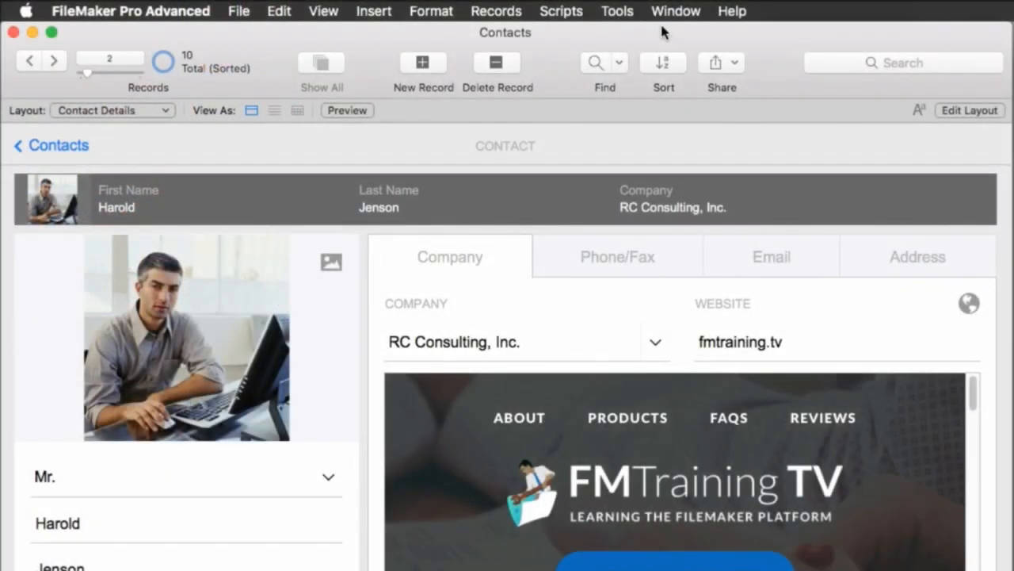
pyautogui.moveTo(721, 174)
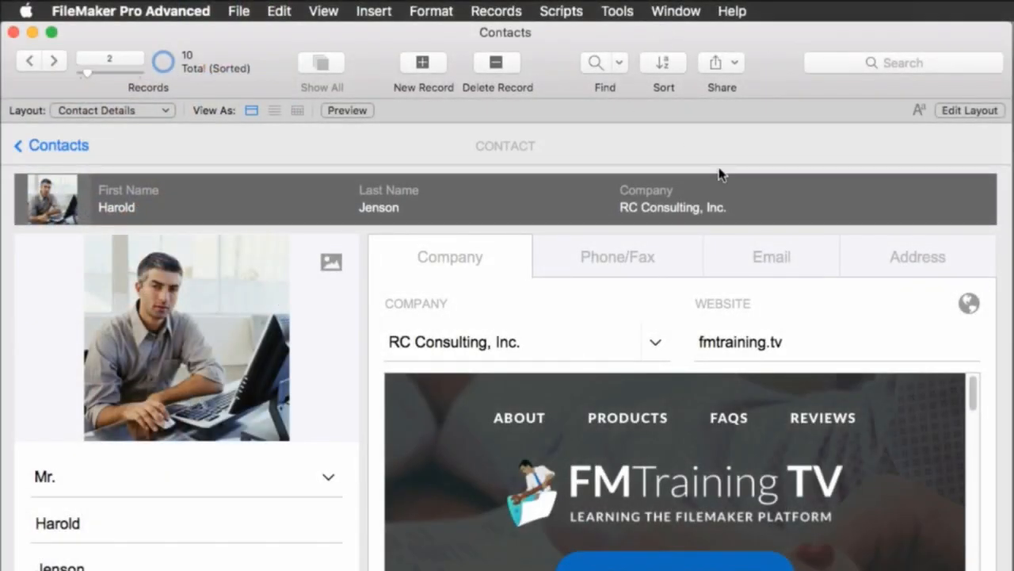
pyautogui.moveTo(398, 82)
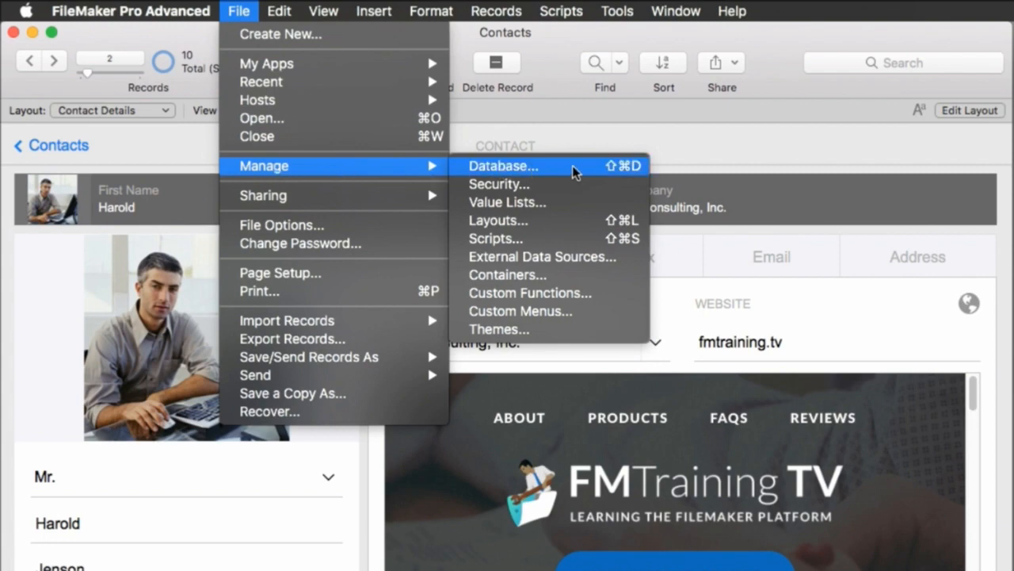
# Show the Contacts table's 13 field definitions in Manage Database's Fields tab.
pyautogui.click(504, 166)
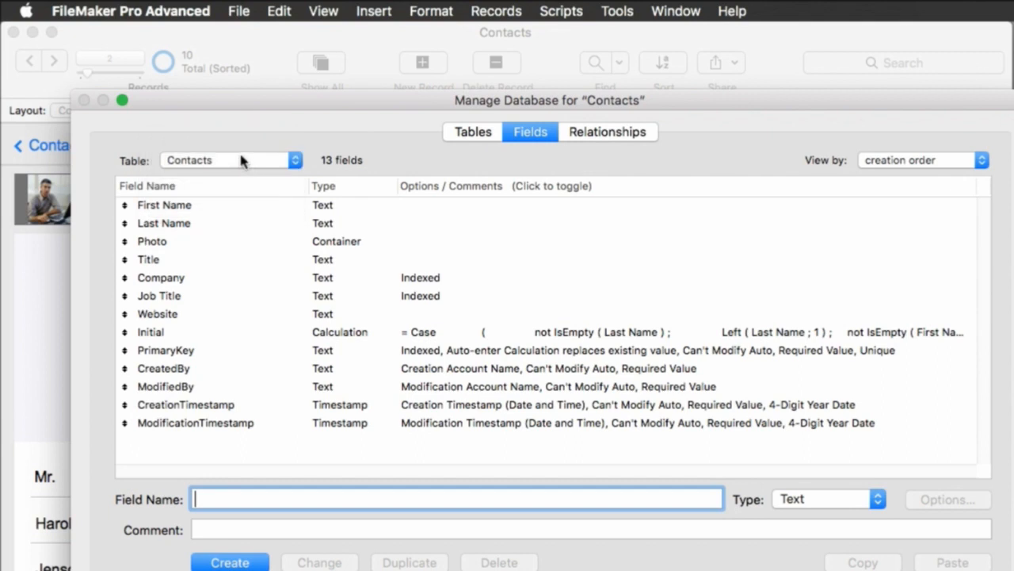
# Select the Photo container field and view its Storage options, external storage still off.
pyautogui.click(151, 241)
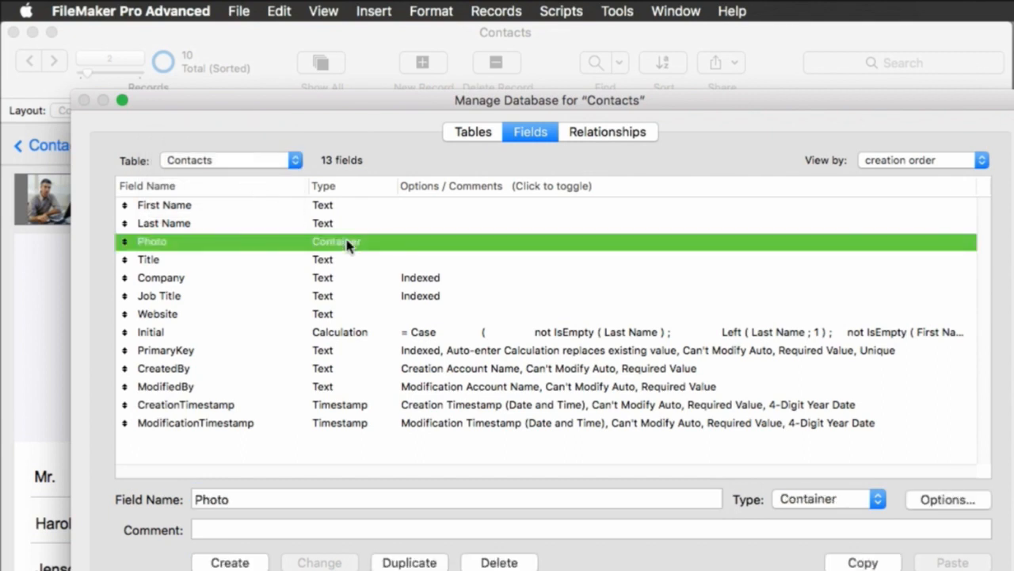
pyautogui.moveTo(198, 248)
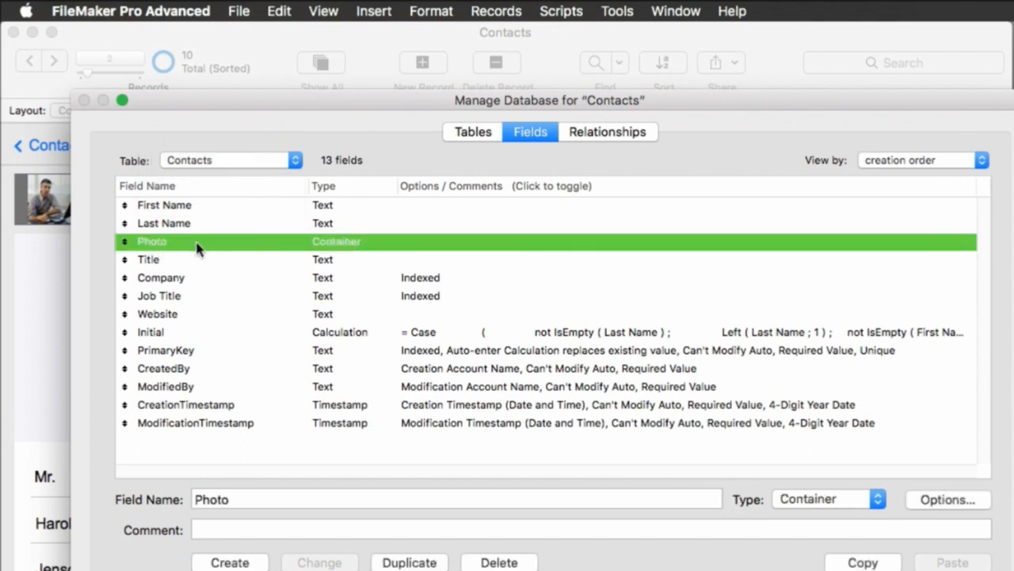
pyautogui.moveTo(378, 246)
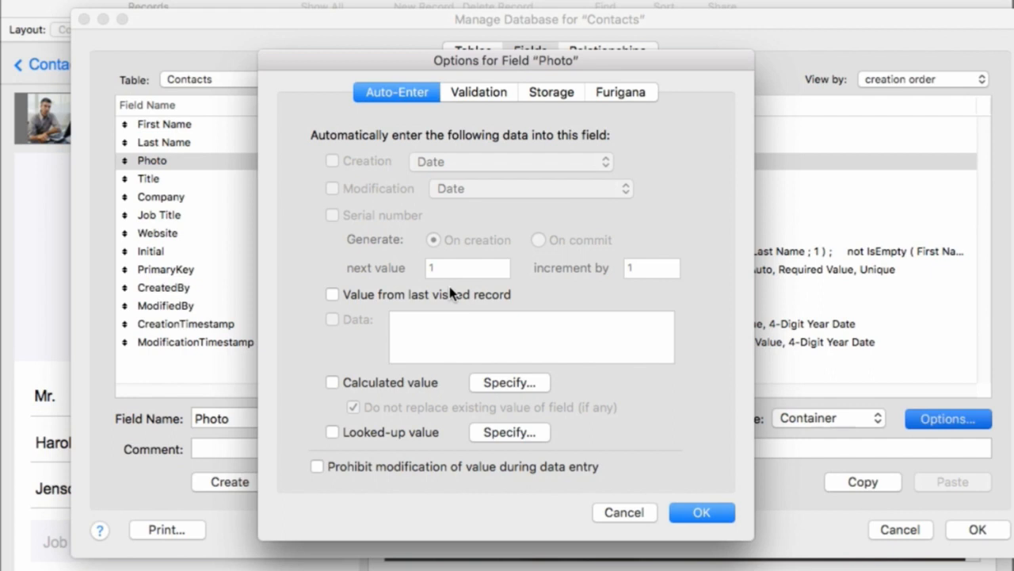
pyautogui.click(551, 92)
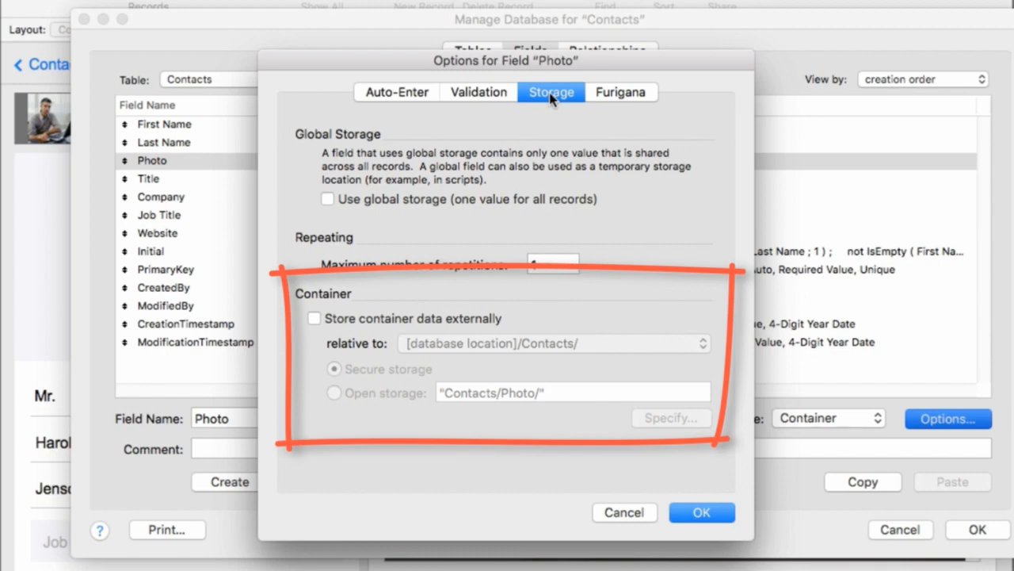
# Store Photo data externally with Secure storage under [database location]/Contacts/.
pyautogui.click(314, 318)
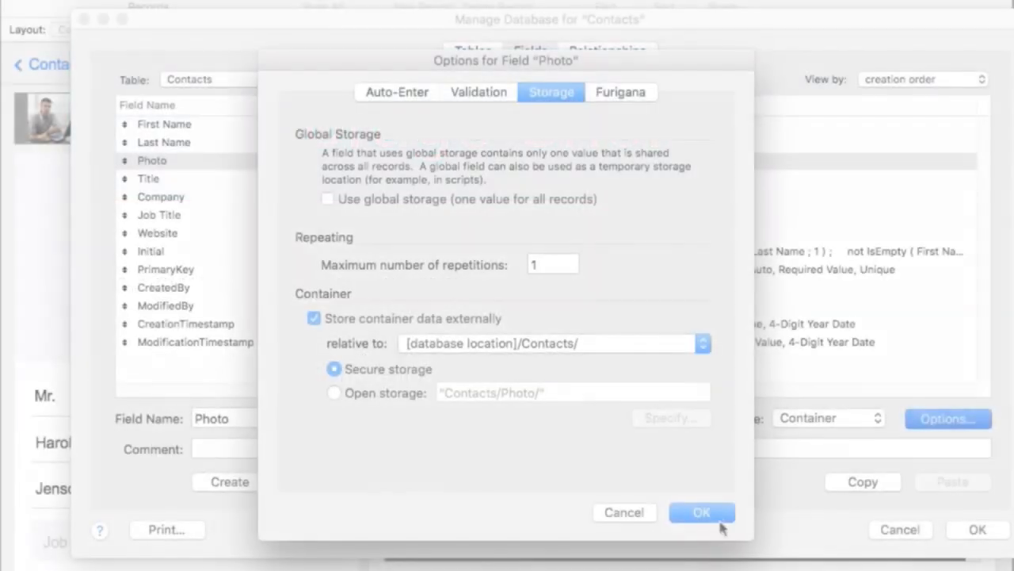
pyautogui.click(701, 512)
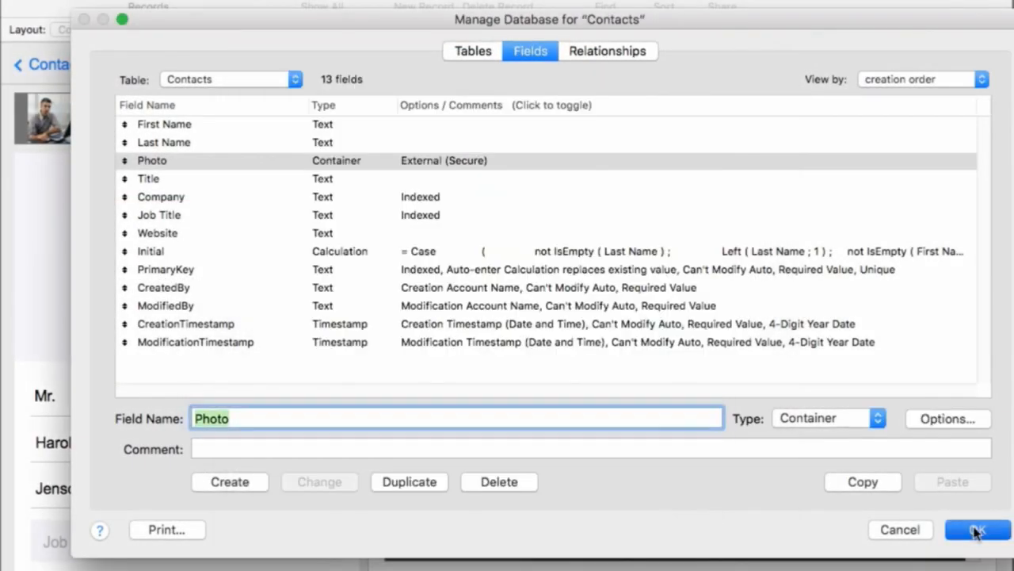
# Close Manage Database and transfer existing Photo data into the new external storage.
pyautogui.click(977, 529)
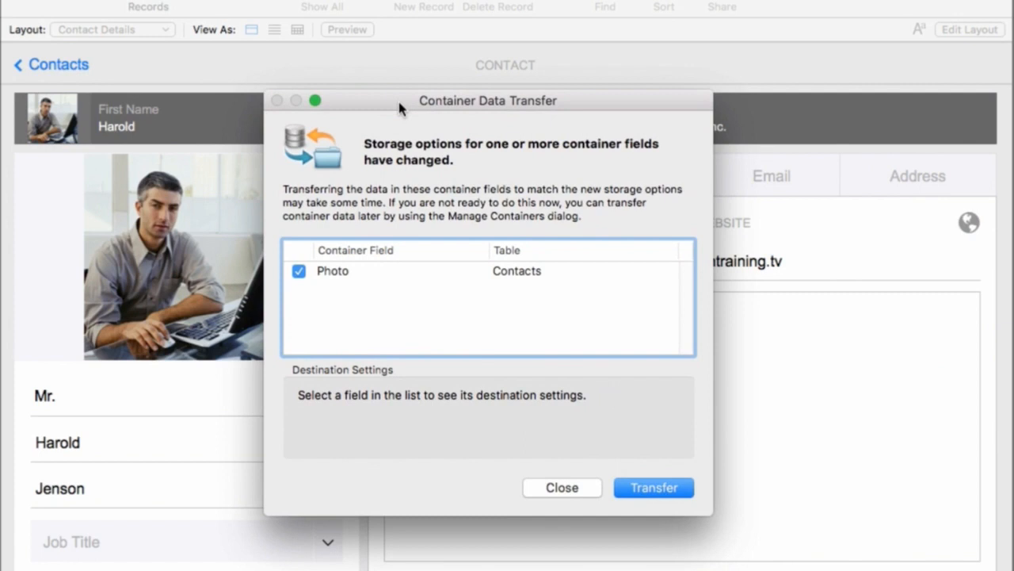
pyautogui.moveTo(363, 280)
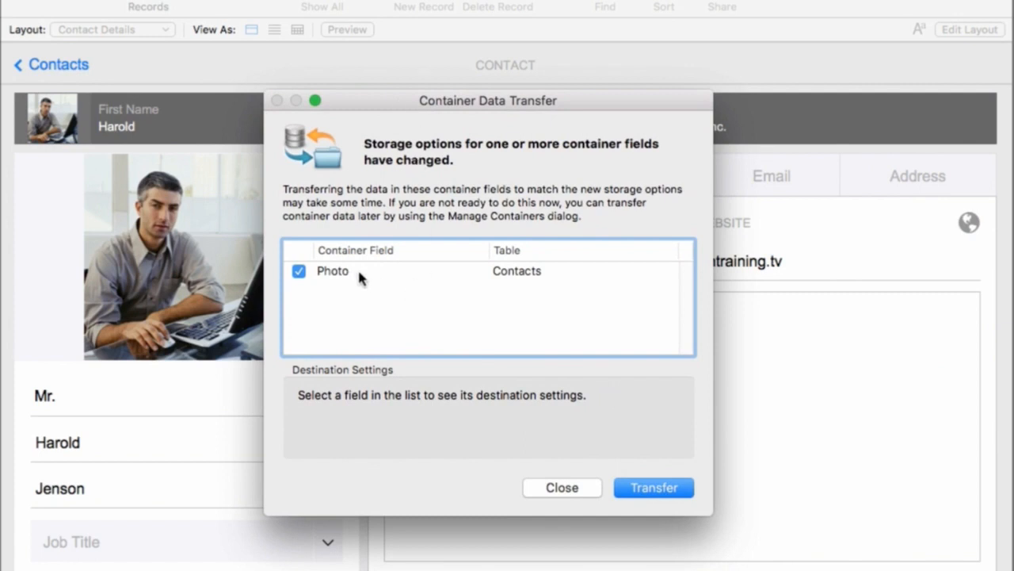
pyautogui.moveTo(400, 277)
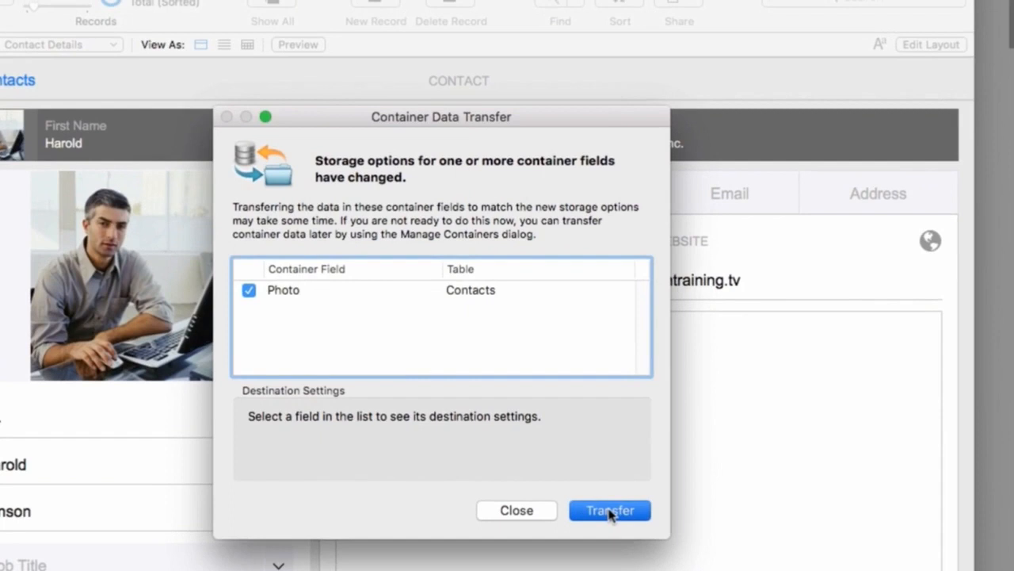
pyautogui.click(609, 510)
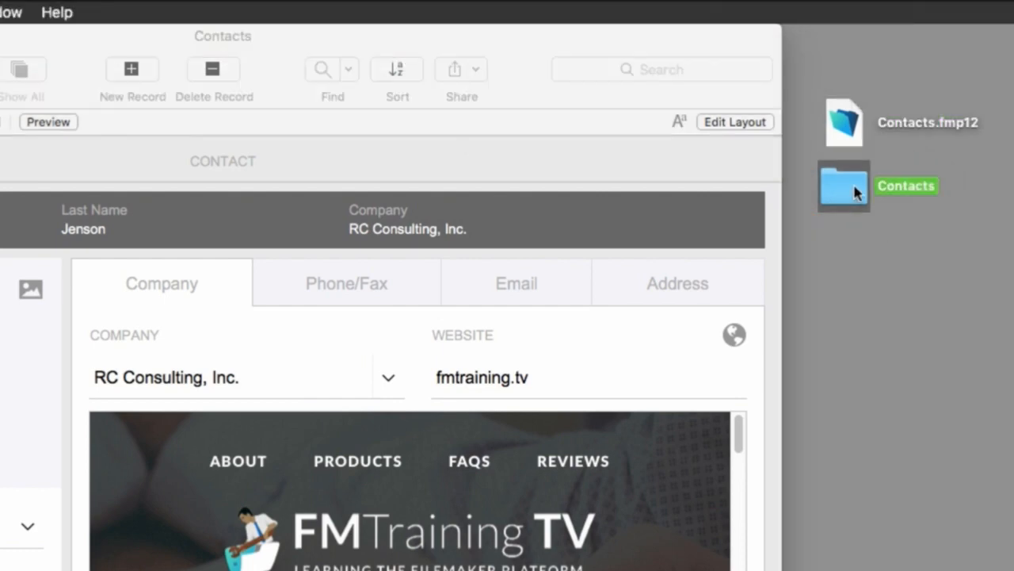
pyautogui.moveTo(862, 200)
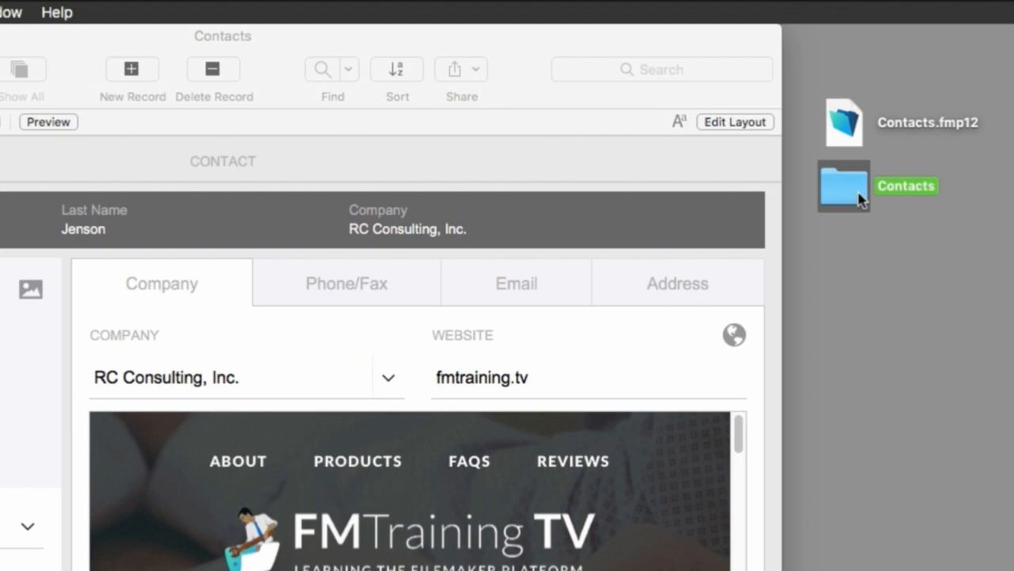
pyautogui.moveTo(246, 276)
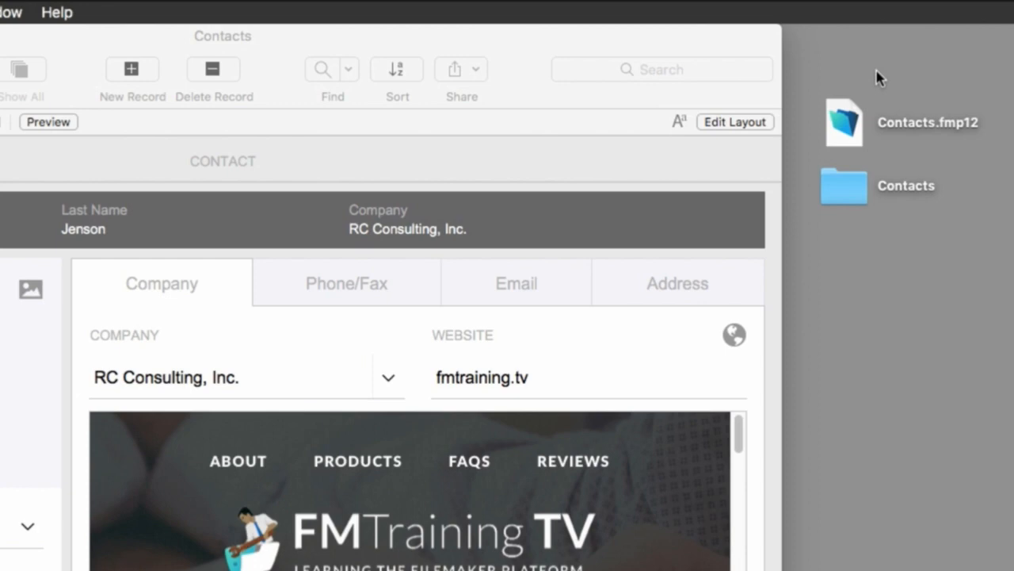
pyautogui.click(844, 119)
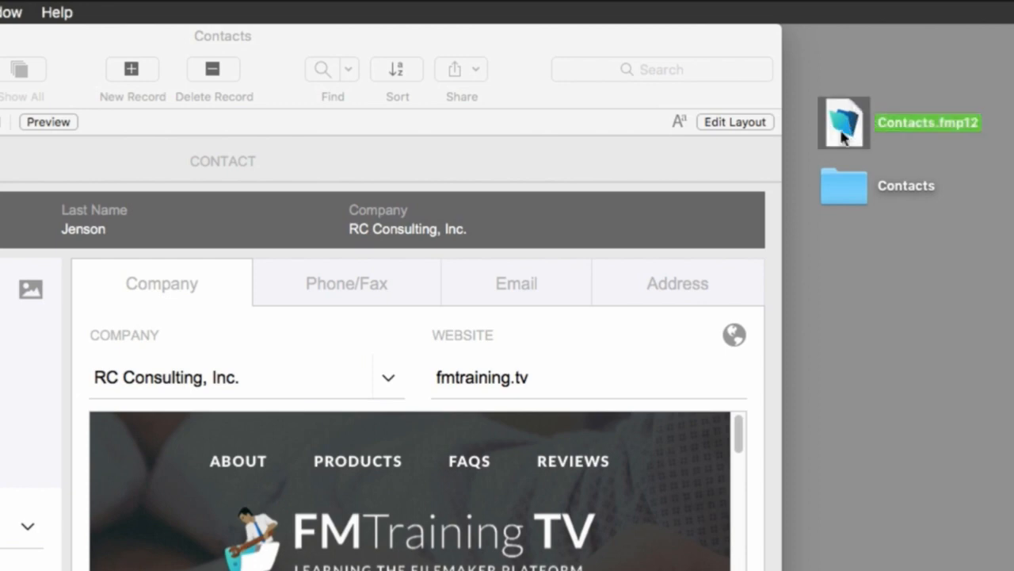
pyautogui.click(844, 185)
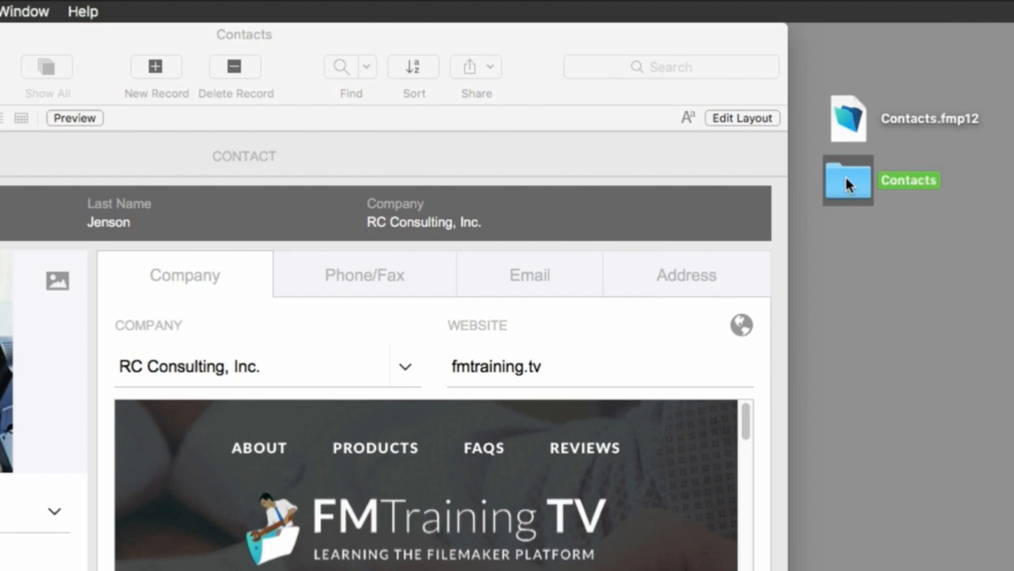
# Open the Contacts folder and expand Secure, 0A and B1 down to file 8EF4.
pyautogui.doubleClick(848, 180)
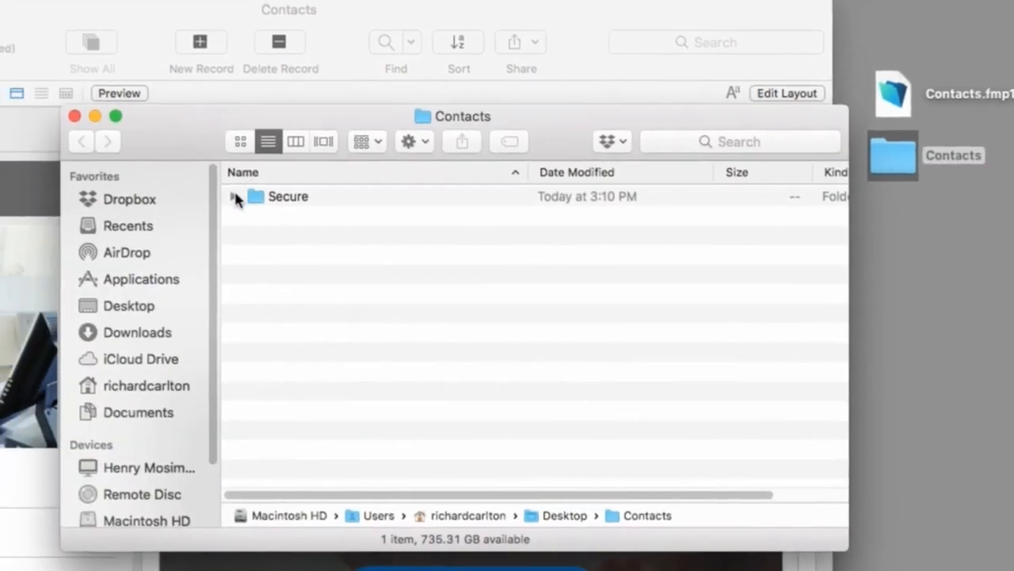
pyautogui.click(234, 196)
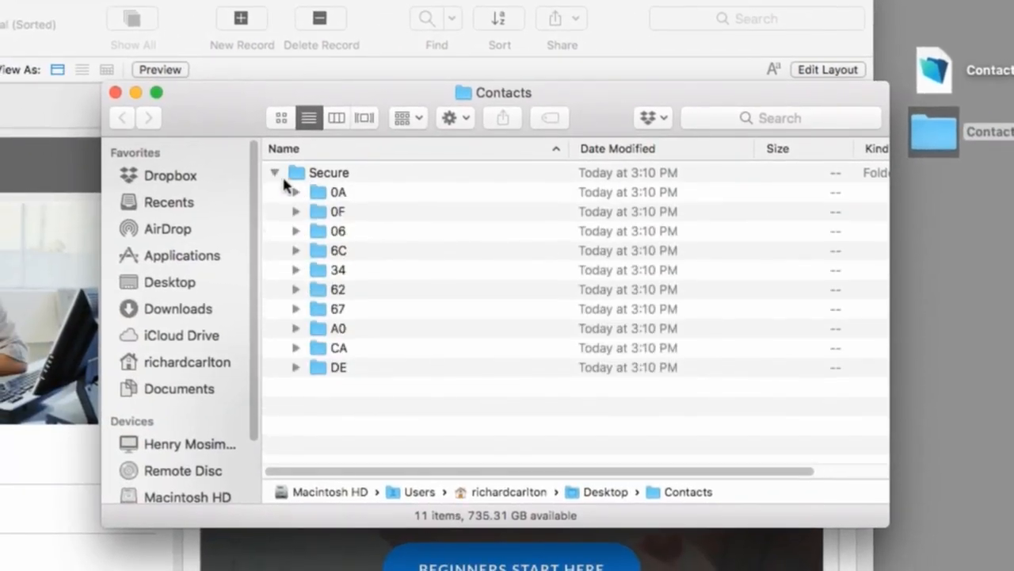
pyautogui.click(296, 191)
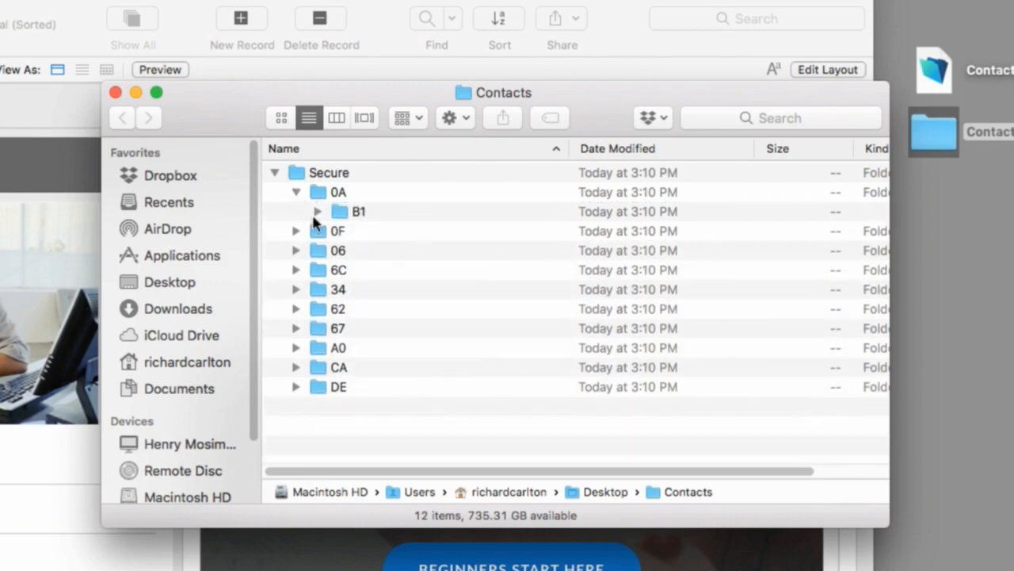
pyautogui.click(316, 211)
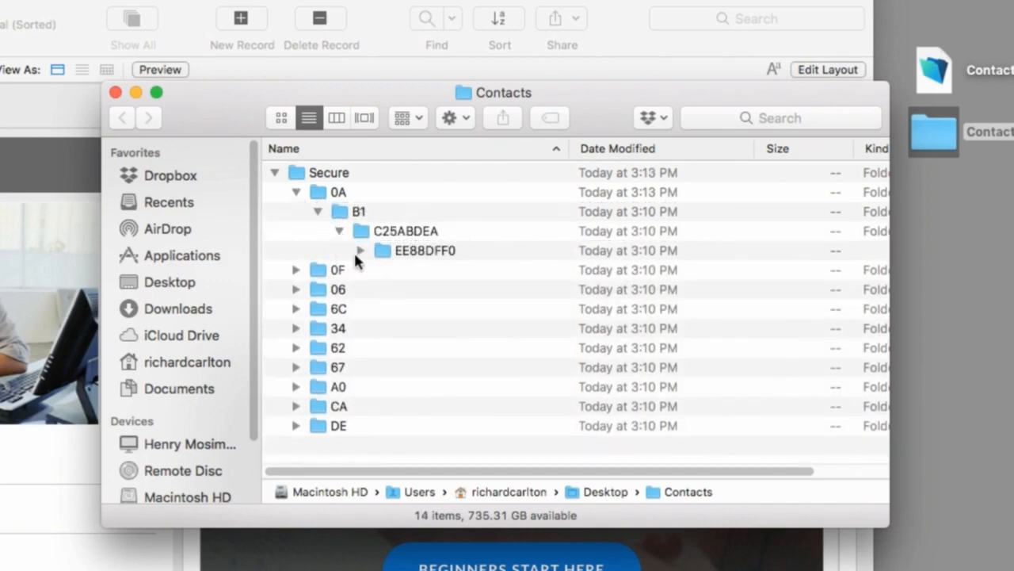
pyautogui.click(362, 250)
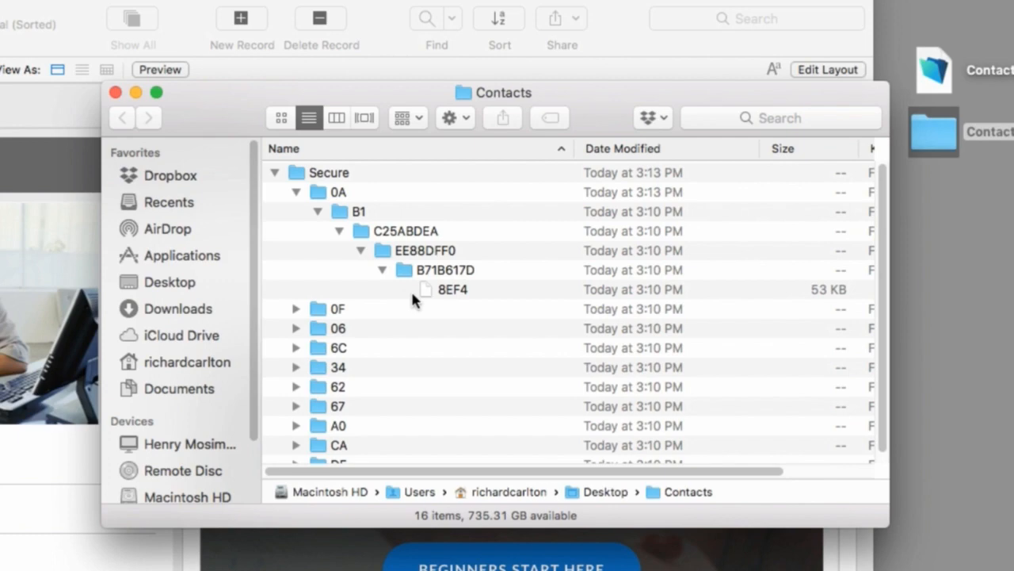
pyautogui.click(452, 289)
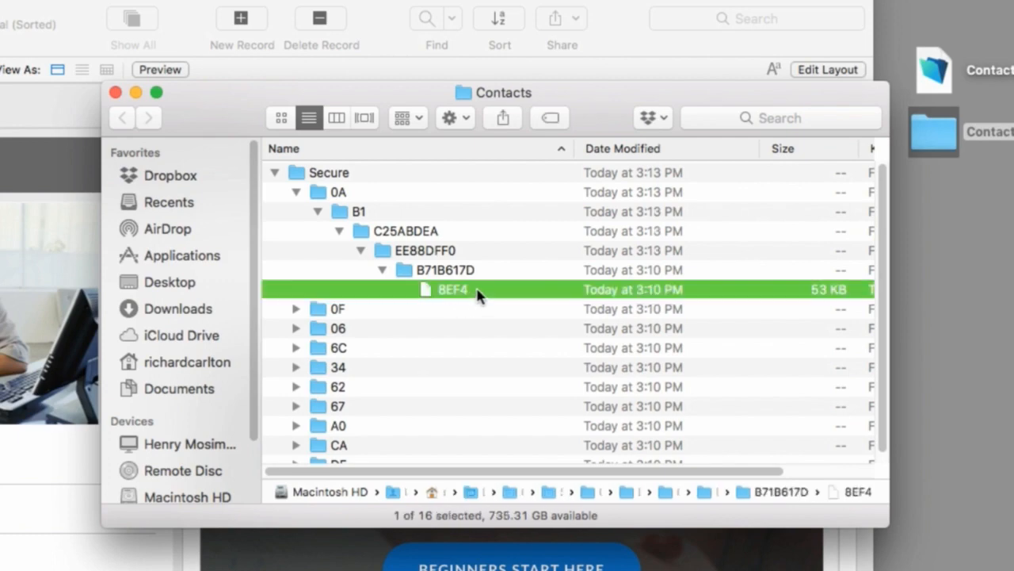
pyautogui.moveTo(432, 315)
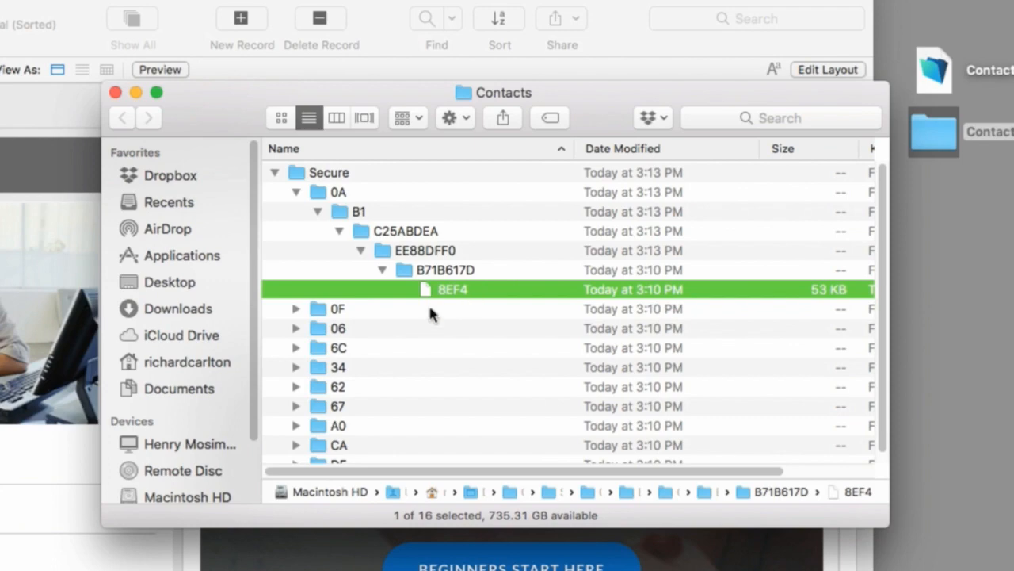
pyautogui.moveTo(315, 321)
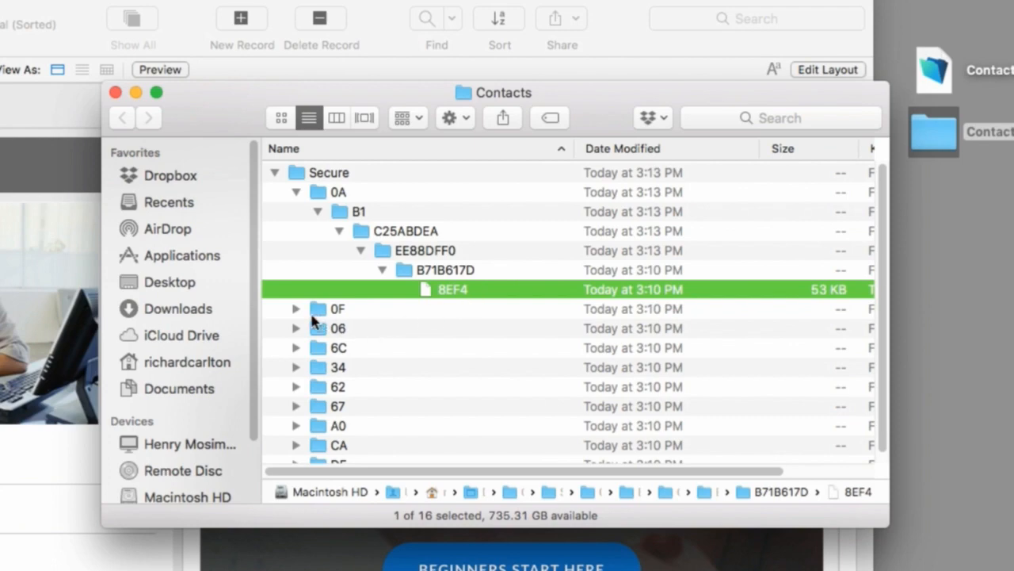
pyautogui.moveTo(313, 323)
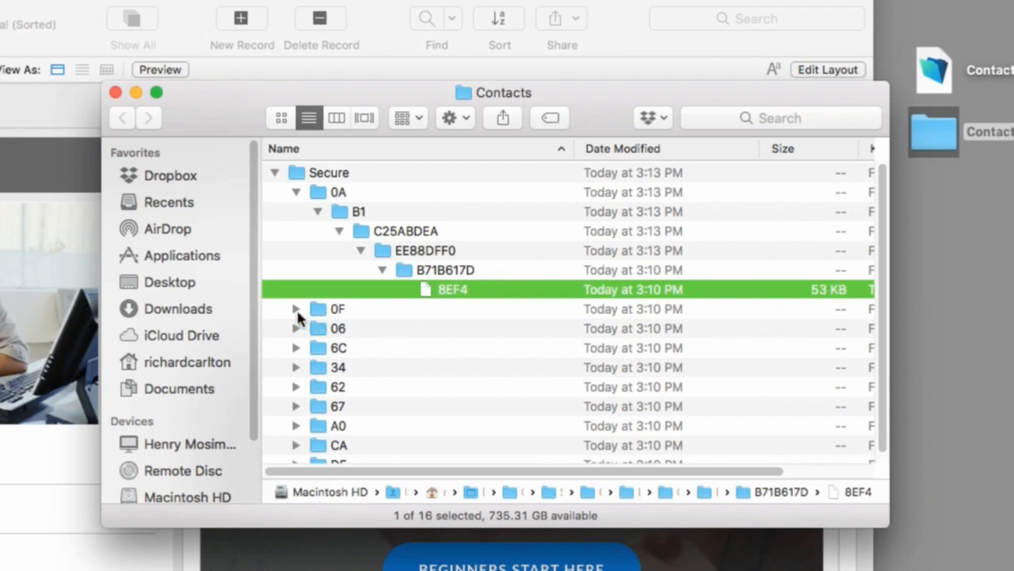
# Expand the 0F folder and its nested subfolders under 21.
pyautogui.click(296, 308)
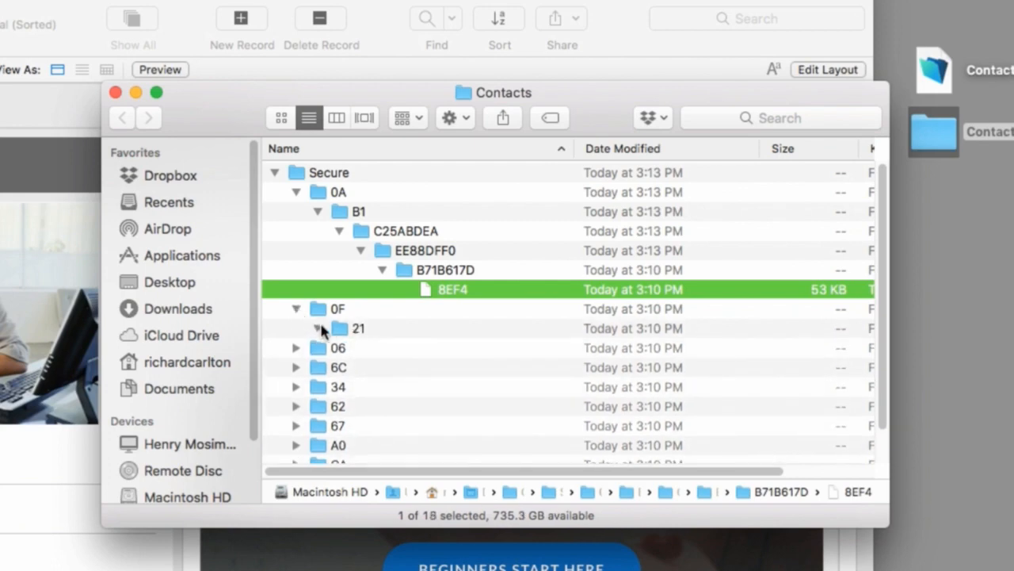
pyautogui.click(319, 328)
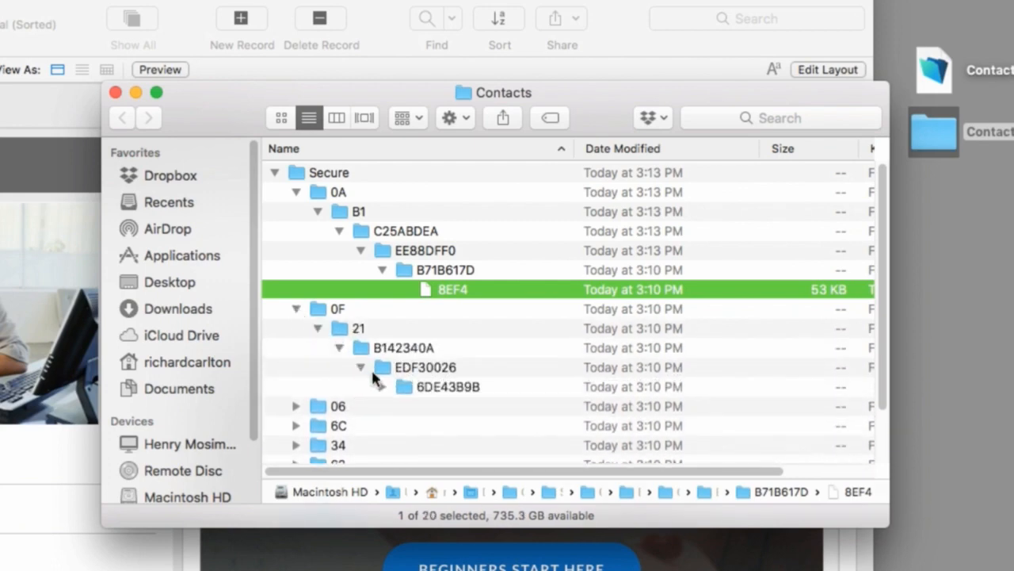
pyautogui.click(381, 386)
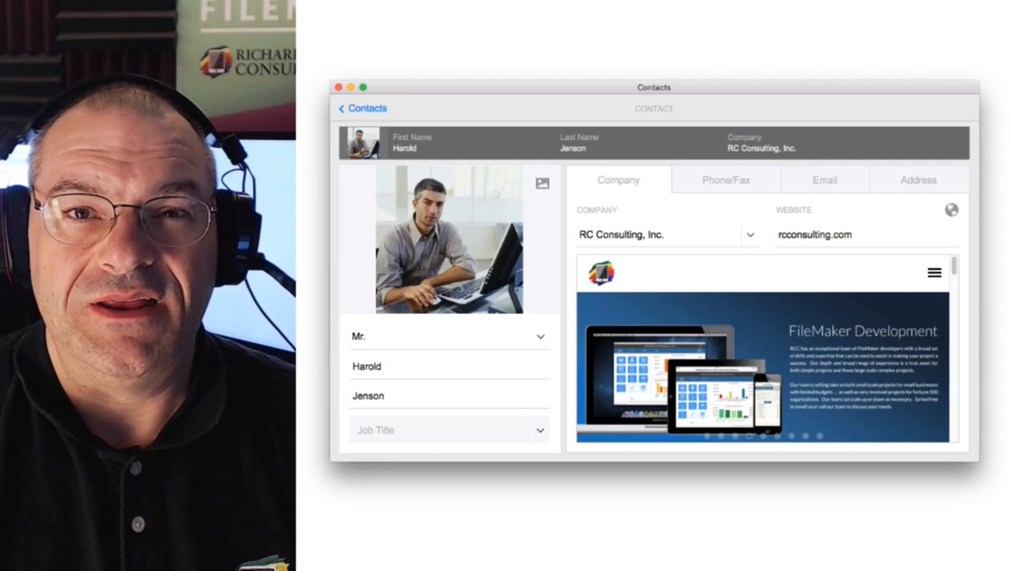
pyautogui.click(448, 240)
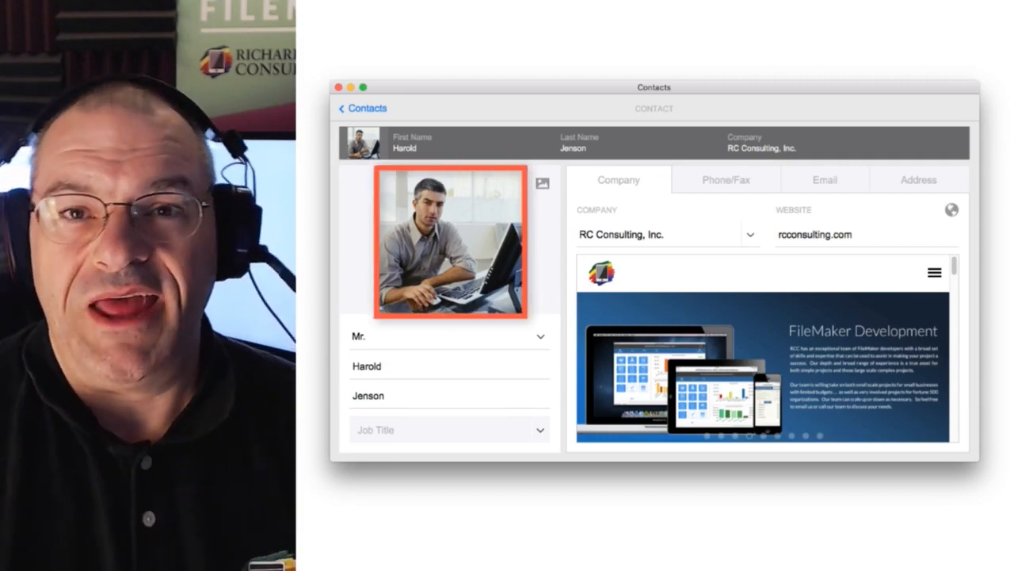